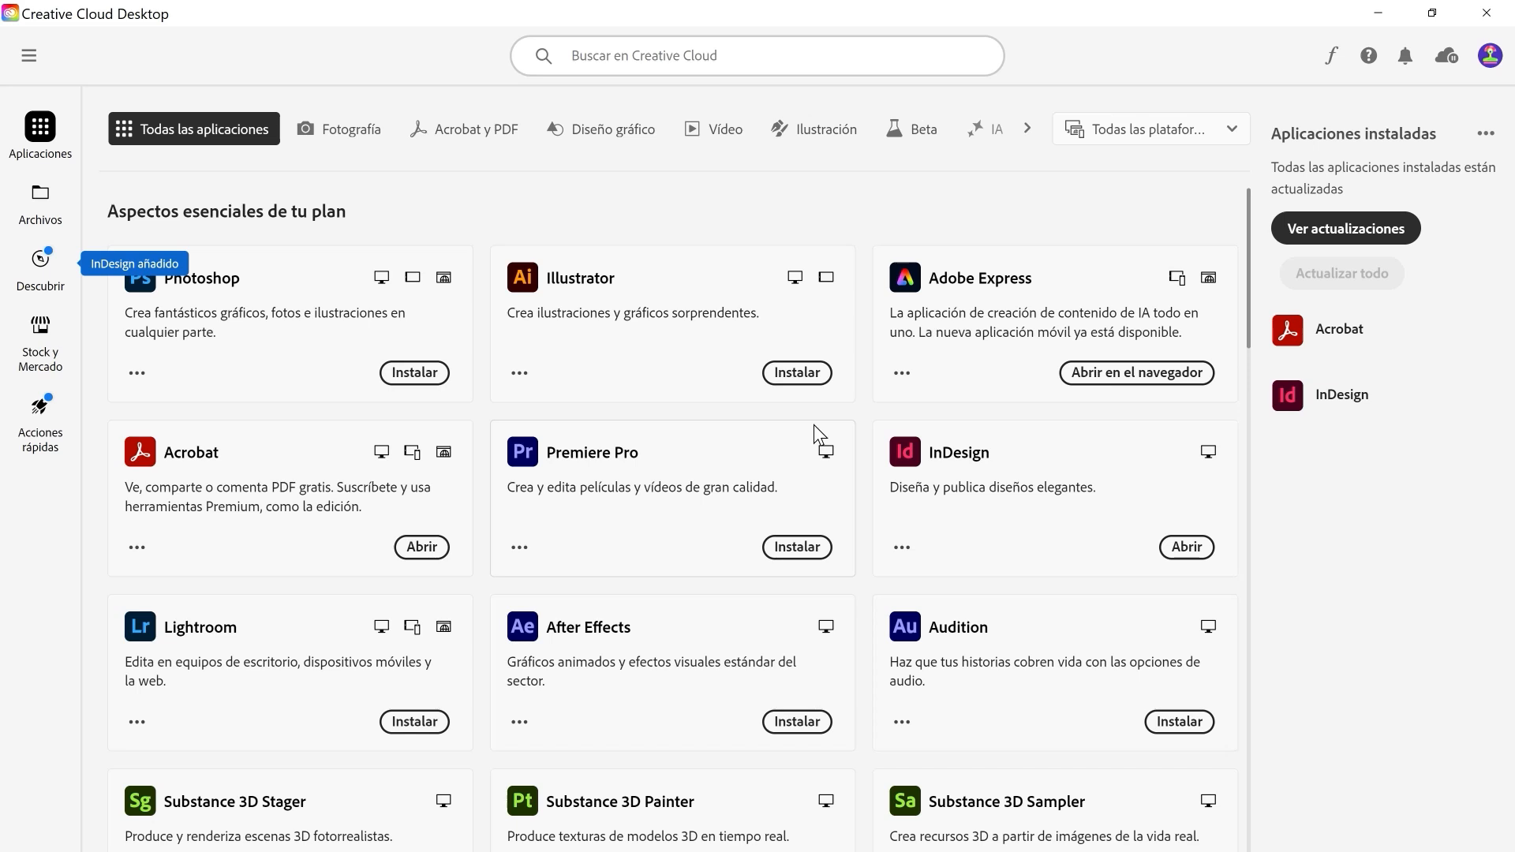
mouse_move(916, 427)
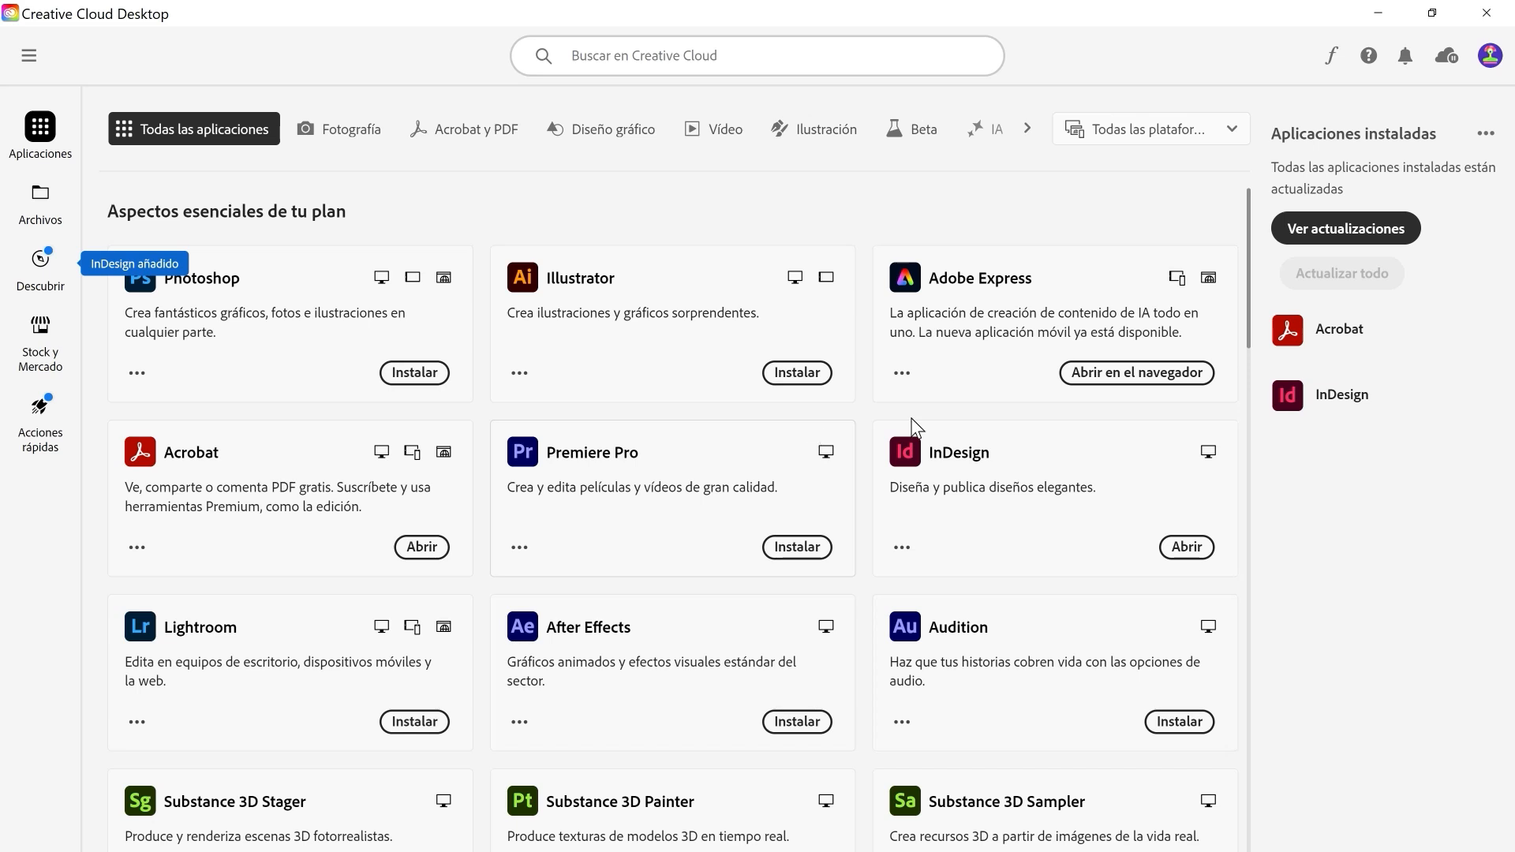
mouse_move(1491, 55)
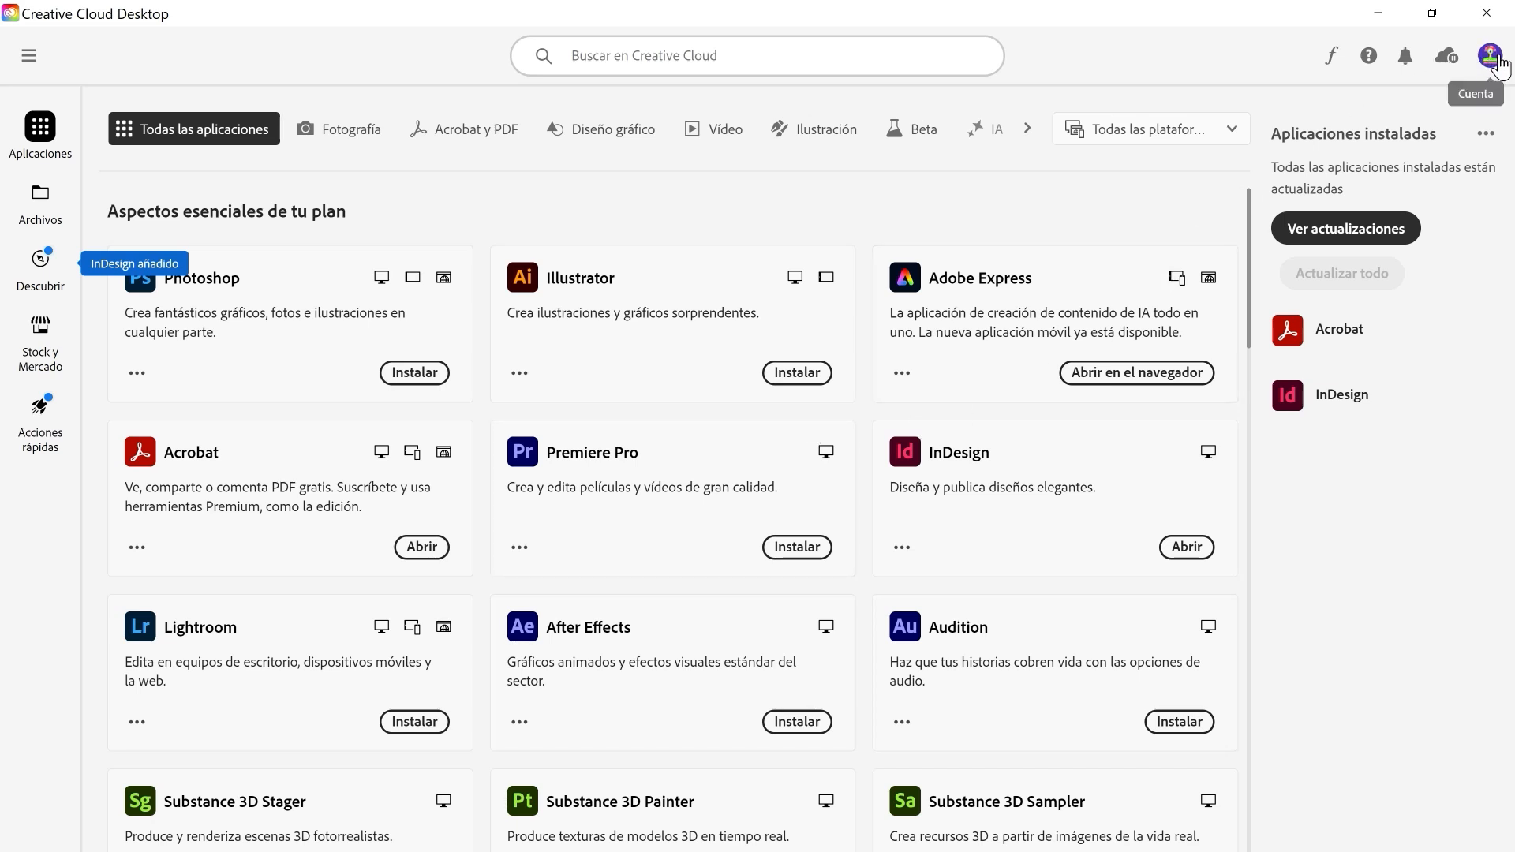
Open Preferencias from the account avatar menu to view the Aplicaciones settings
click(1491, 55)
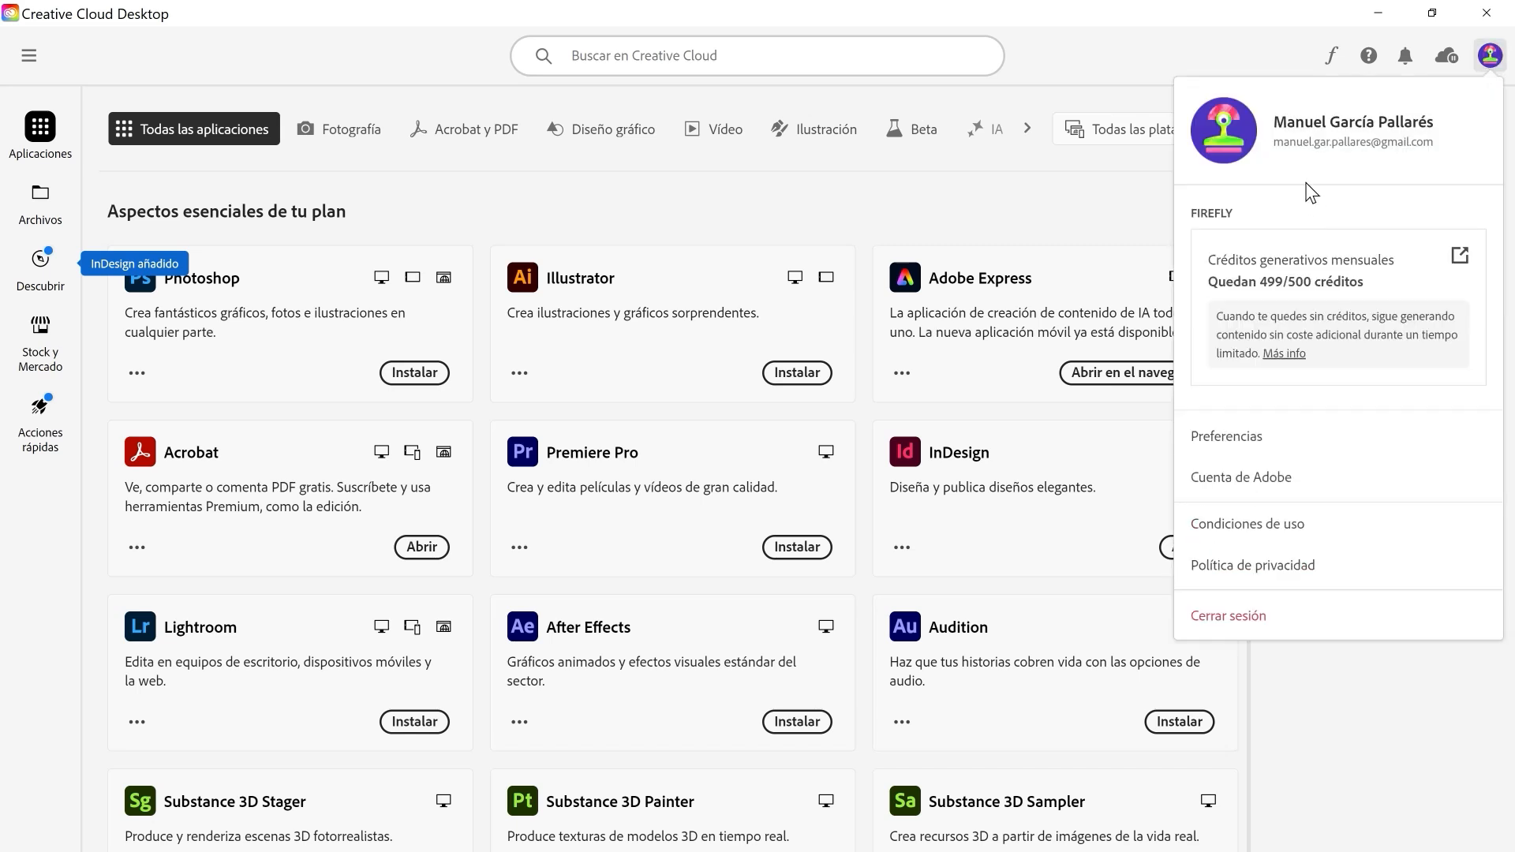
click(1226, 435)
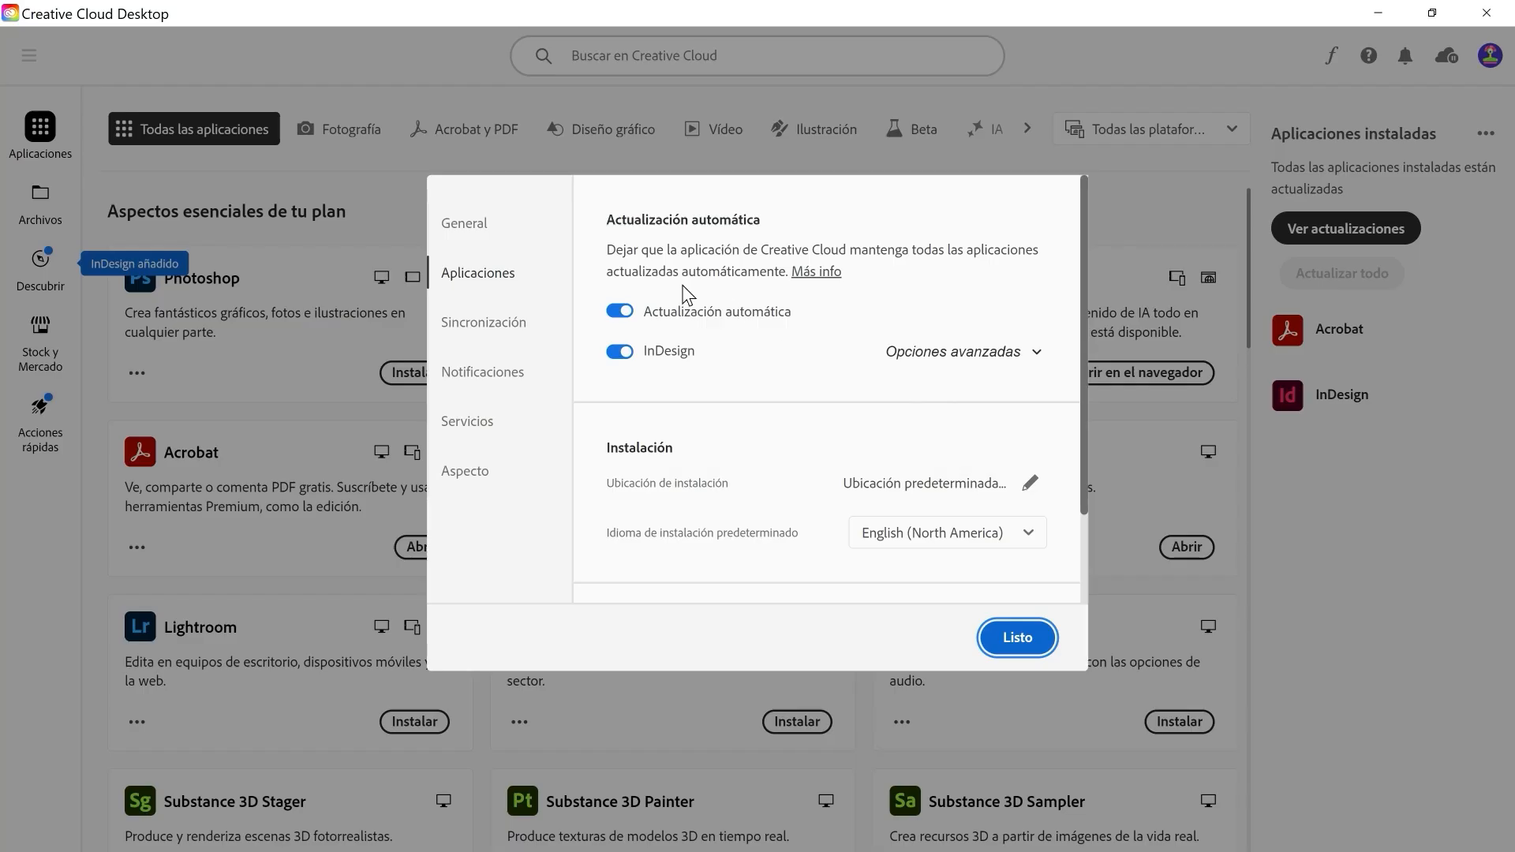
Confirm the default install language is English (North America) and close preferences with Listo
scroll(down, 3)
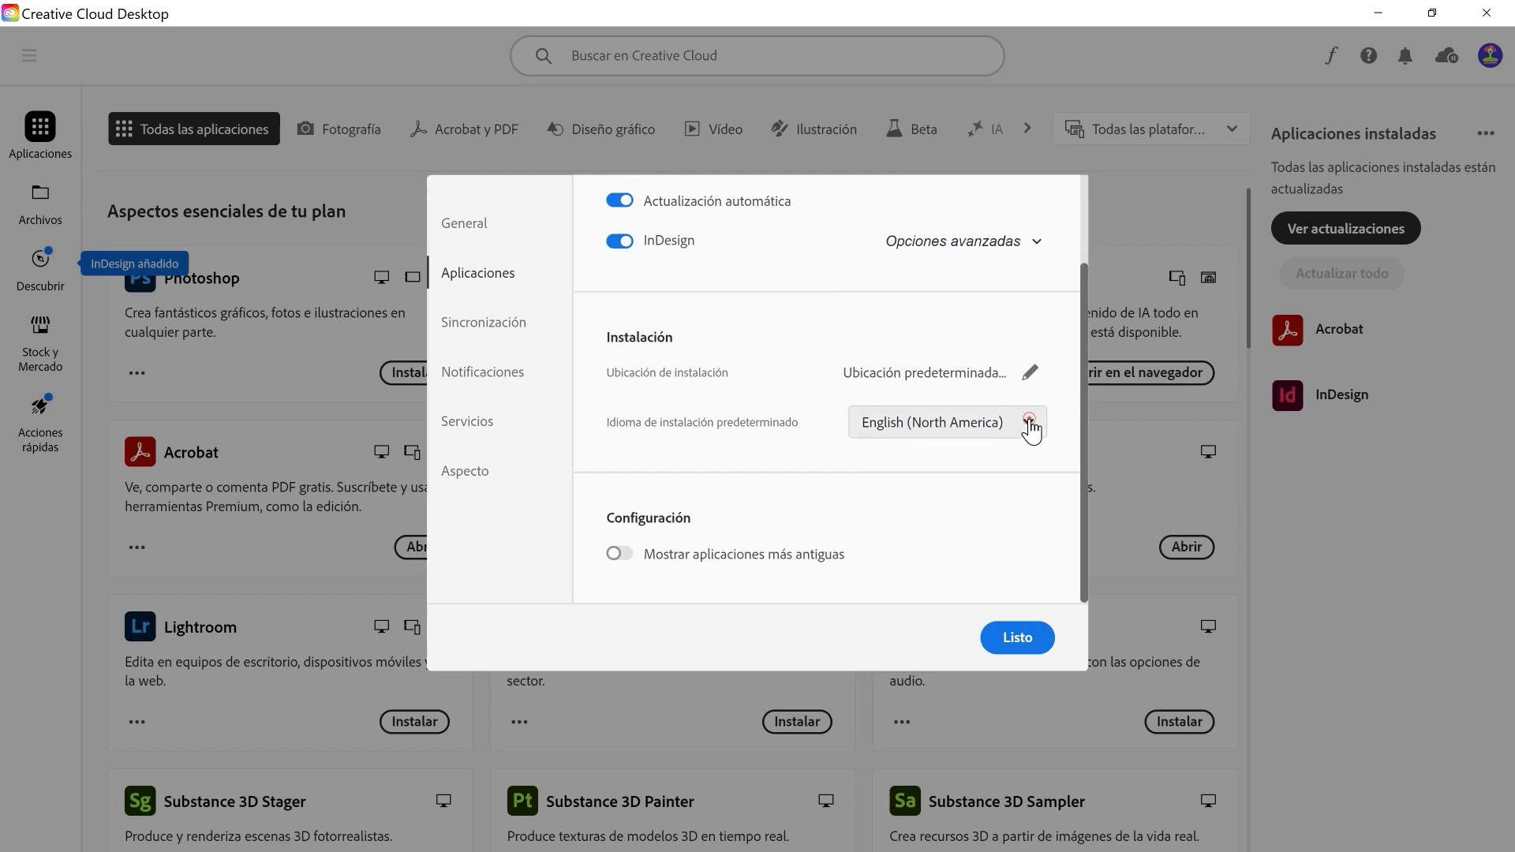
click(1030, 421)
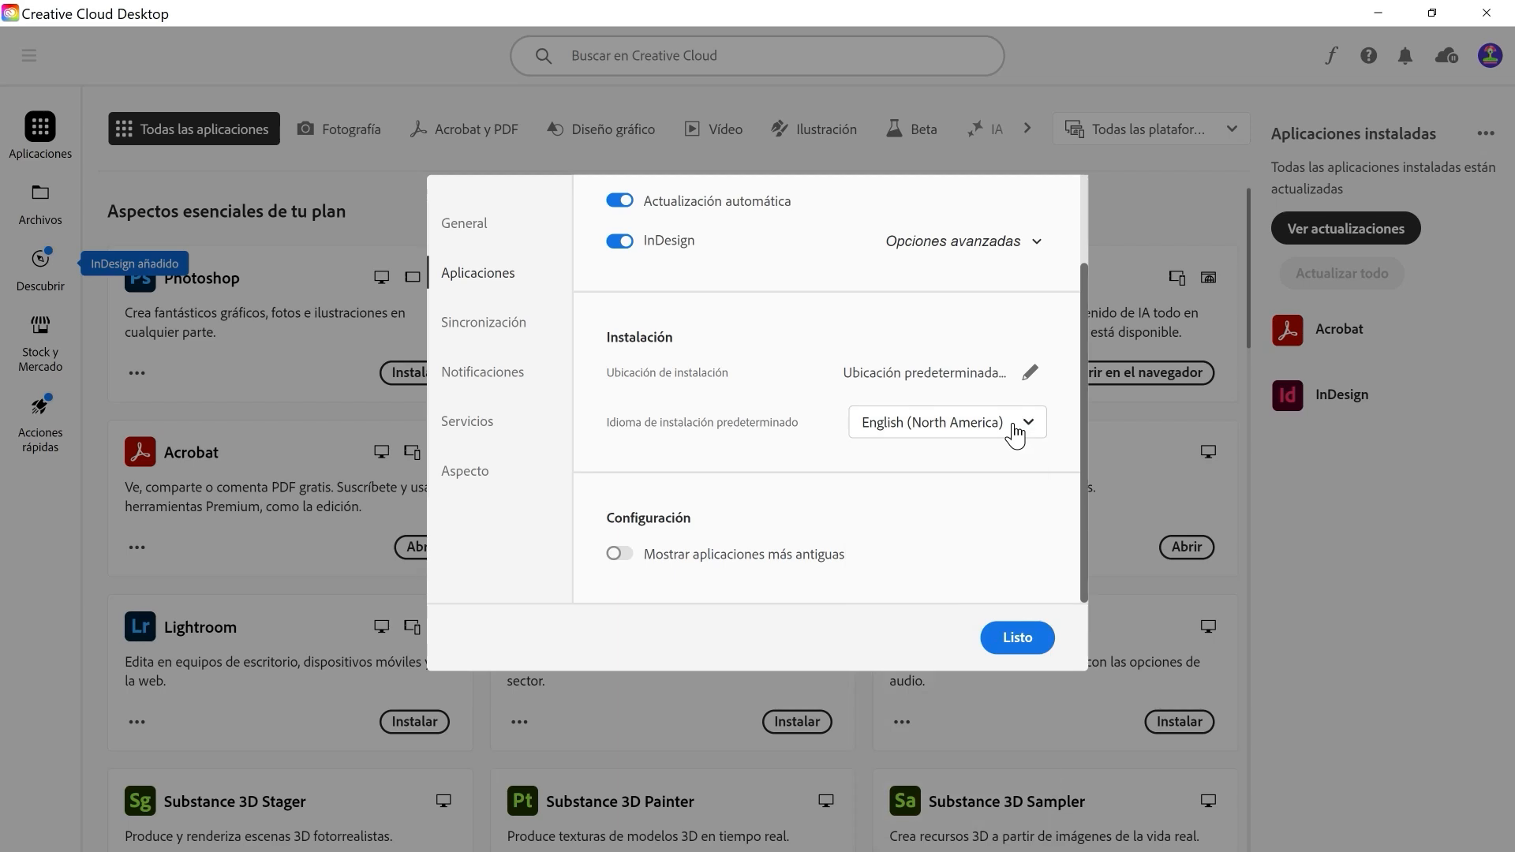
mouse_move(1021, 461)
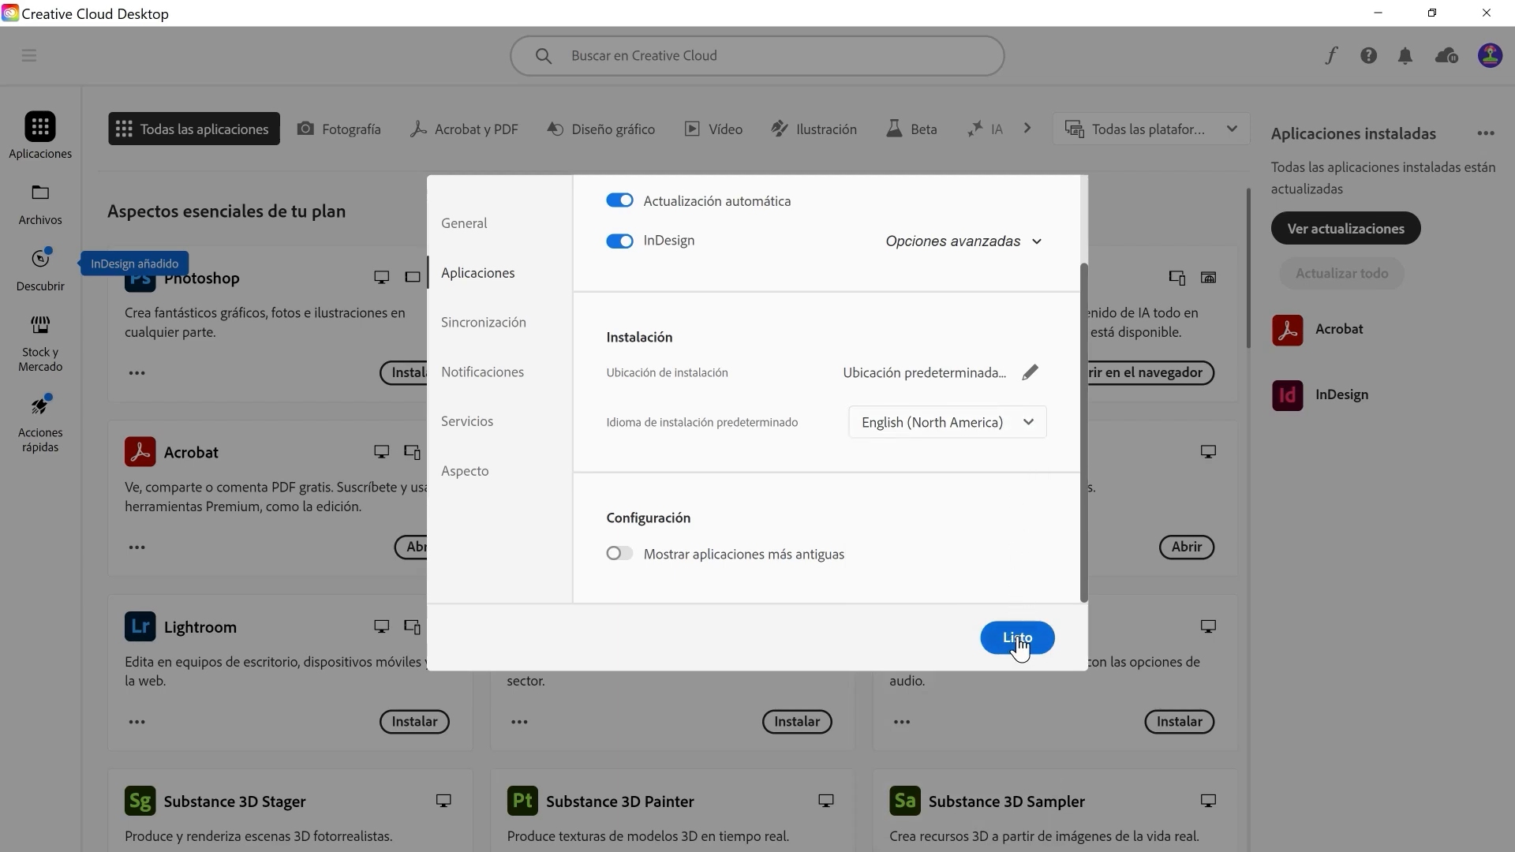
click(1016, 638)
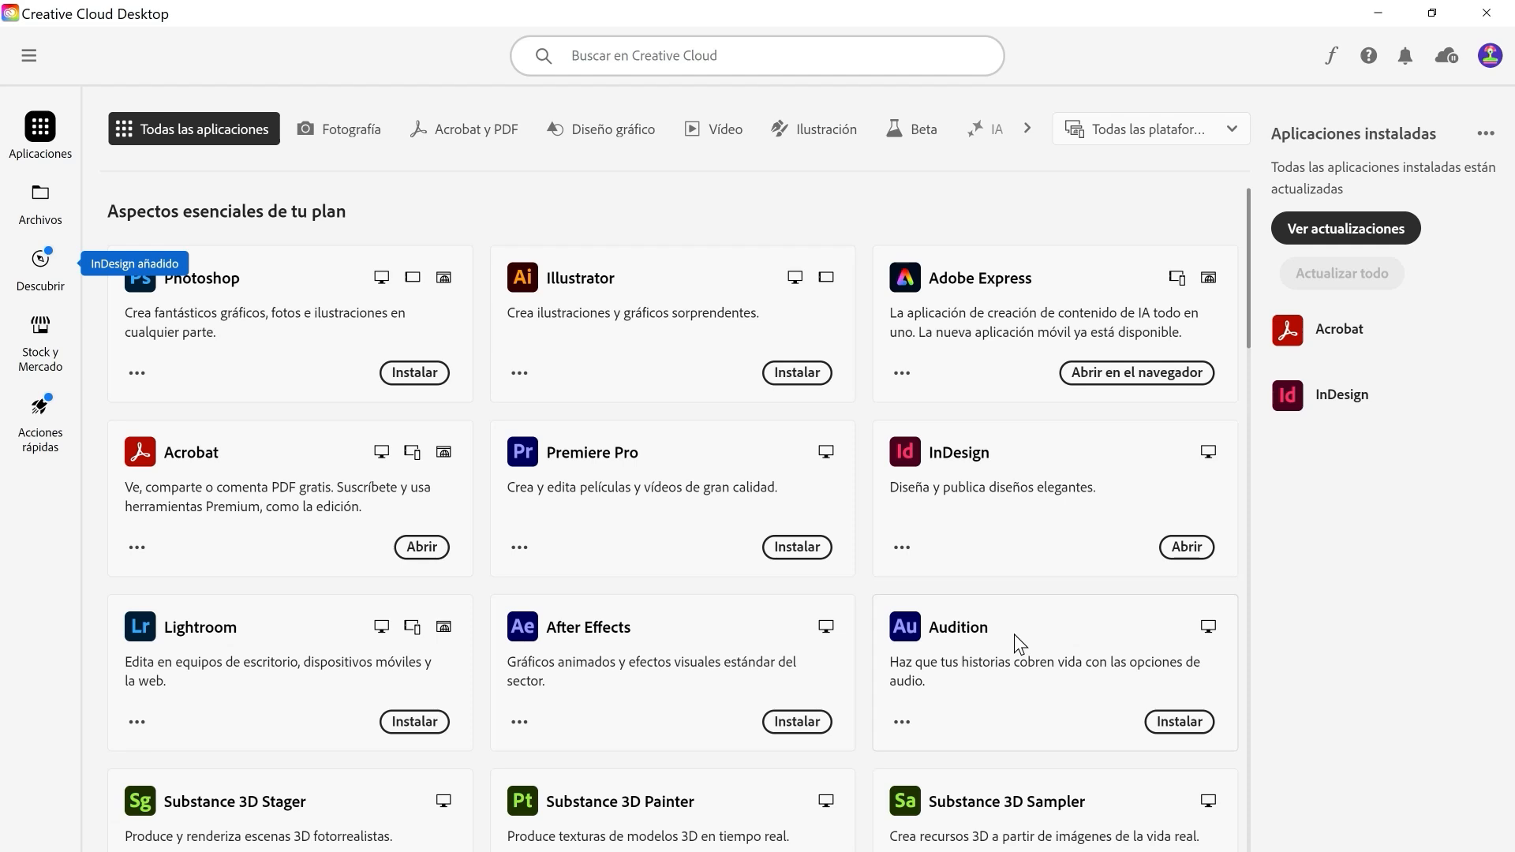